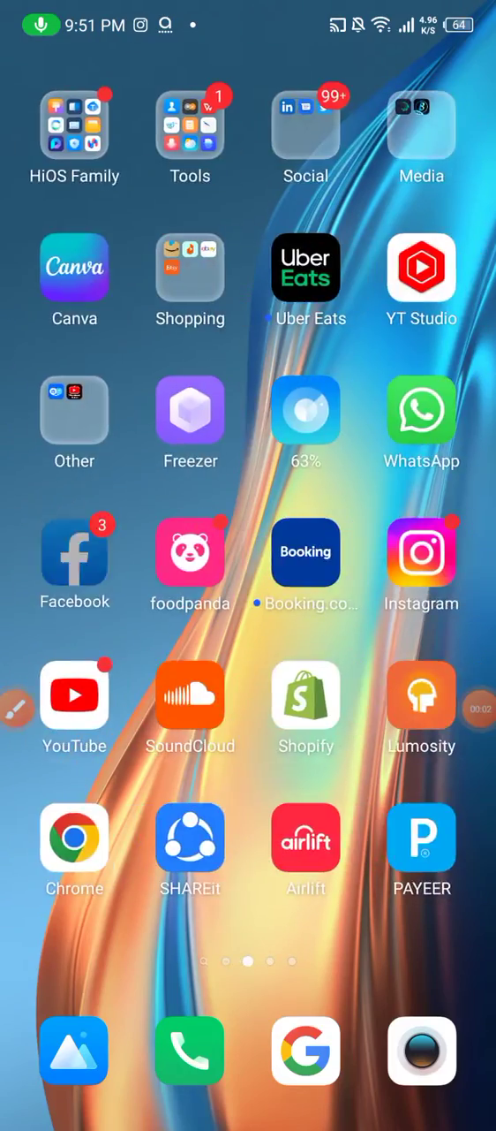
# Step: Launch Facebook, go to your profile, peek at its settings list, and return to the profile
pyautogui.click(74, 551)
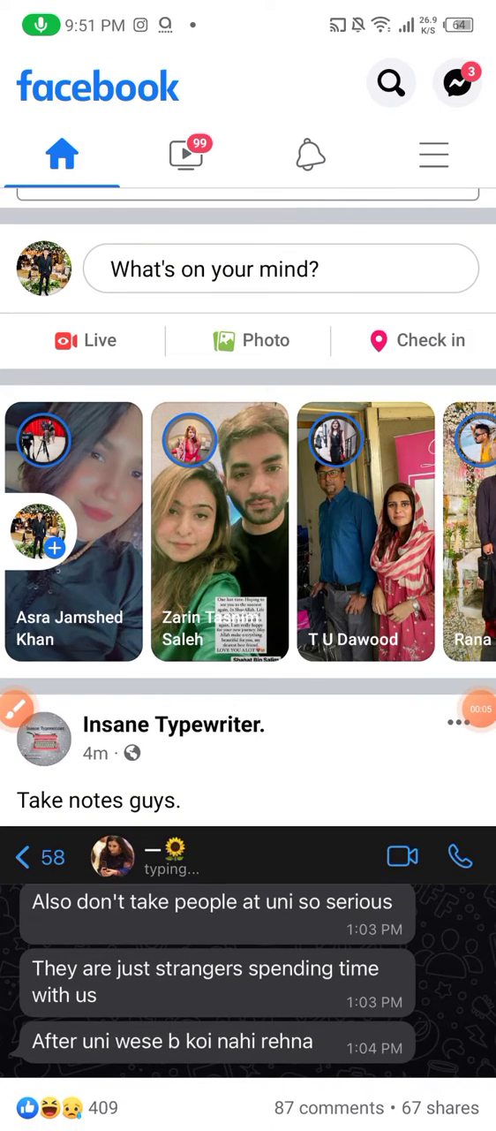
pyautogui.click(16, 709)
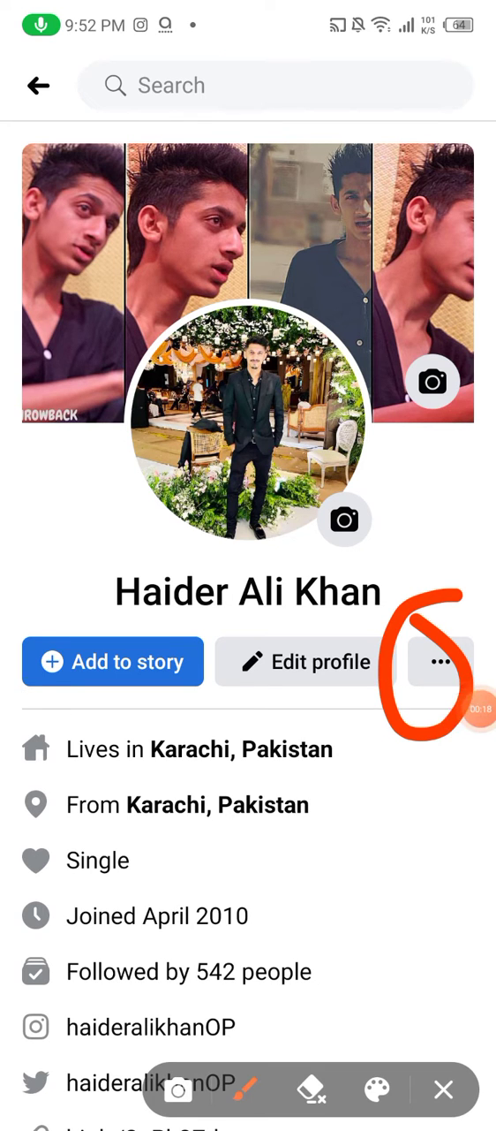
pyautogui.click(441, 662)
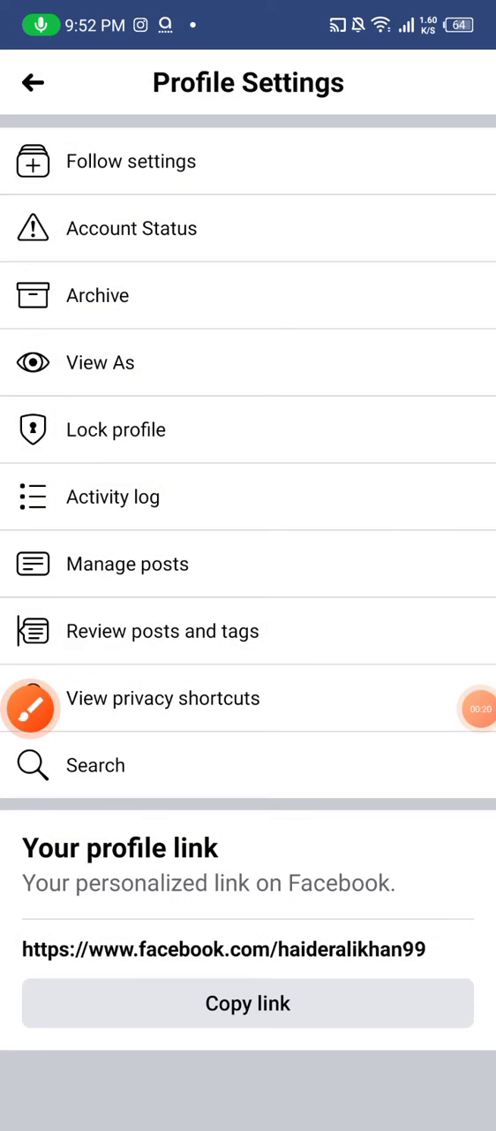
pyautogui.click(33, 82)
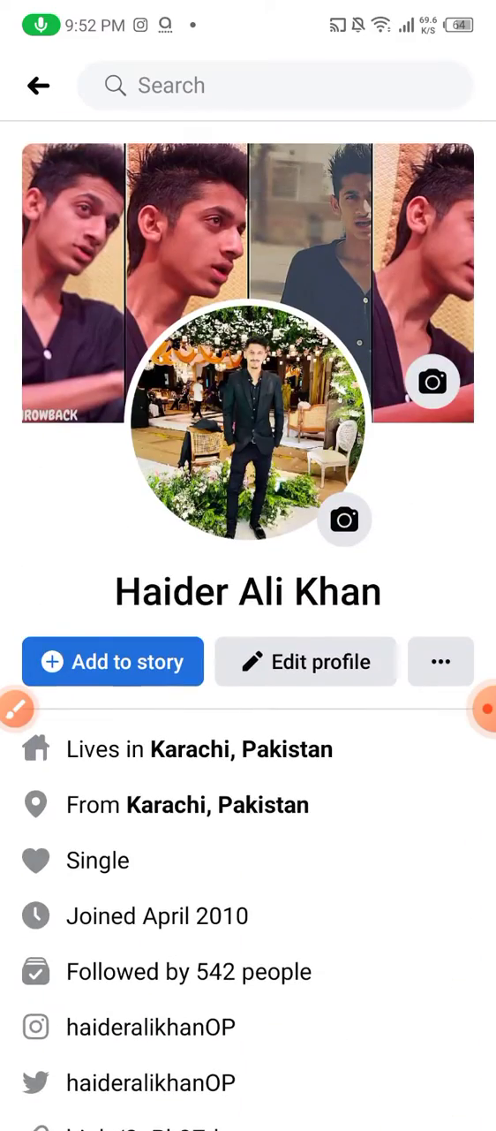
# Step: Scroll through the menu to reach Settings & privacy and its Settings page
pyautogui.scroll(-3)
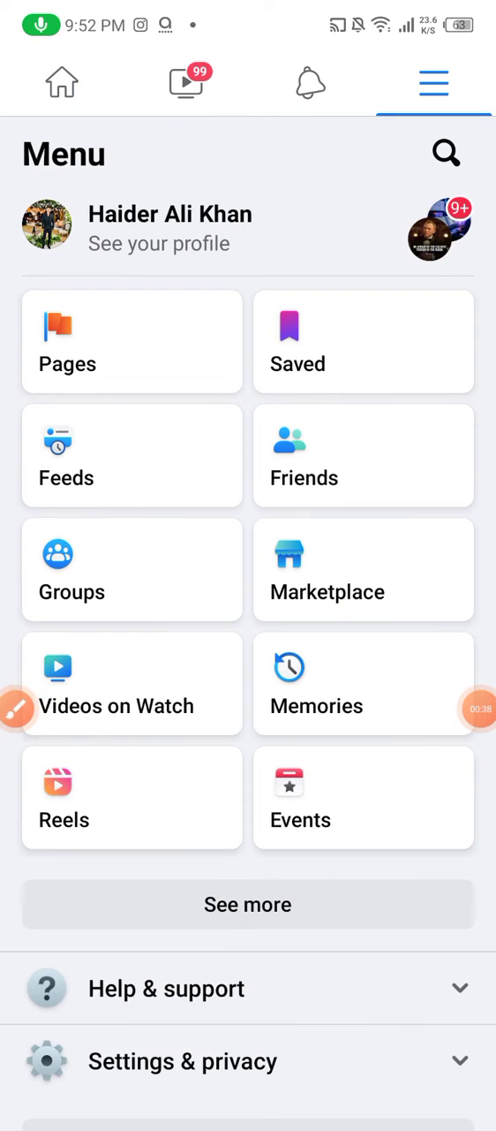
pyautogui.scroll(3)
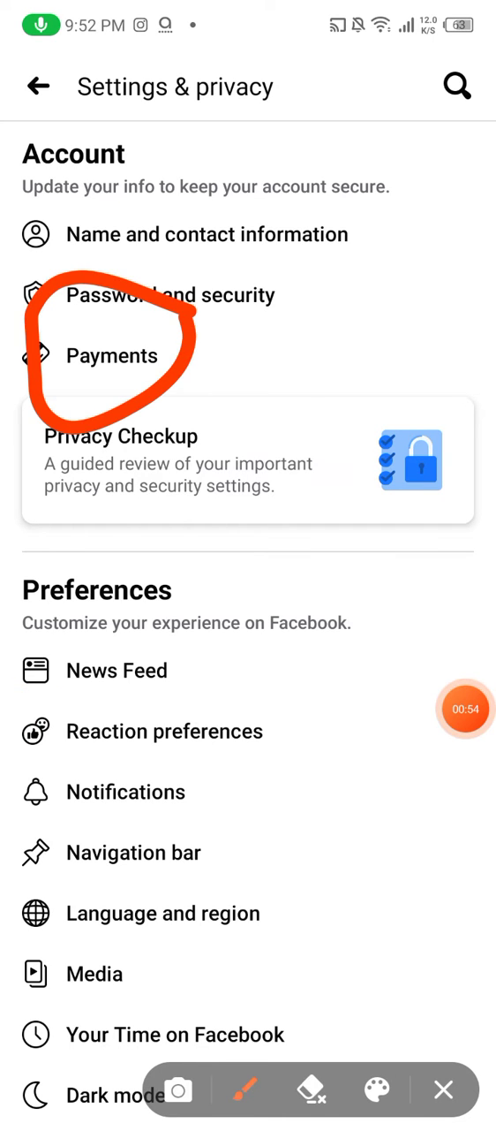
# Step: Go from Payments to Ads Payments, showing zero balance and no payment methods
pyautogui.click(112, 355)
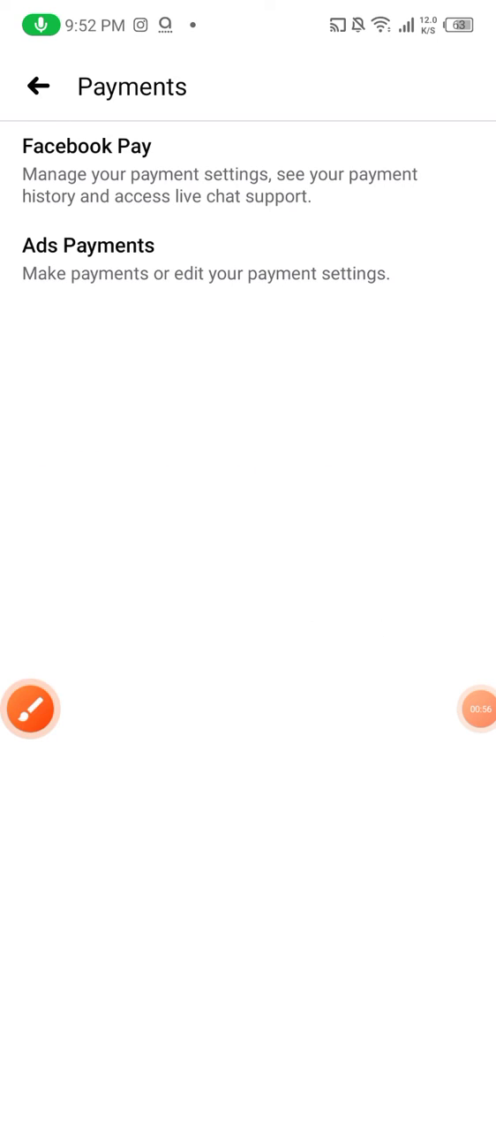
pyautogui.click(30, 708)
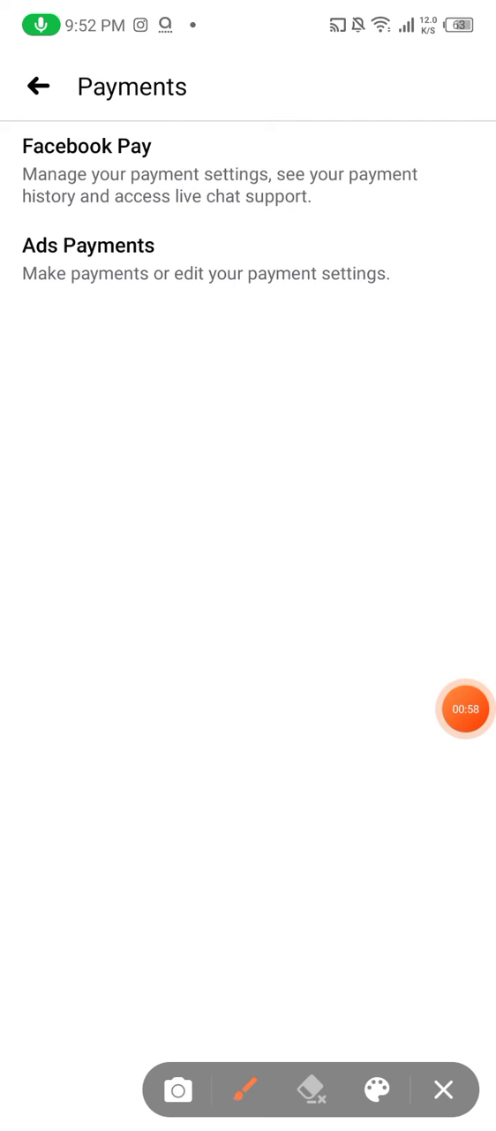
pyautogui.moveTo(185, 132); pyautogui.dragTo(106, 353)
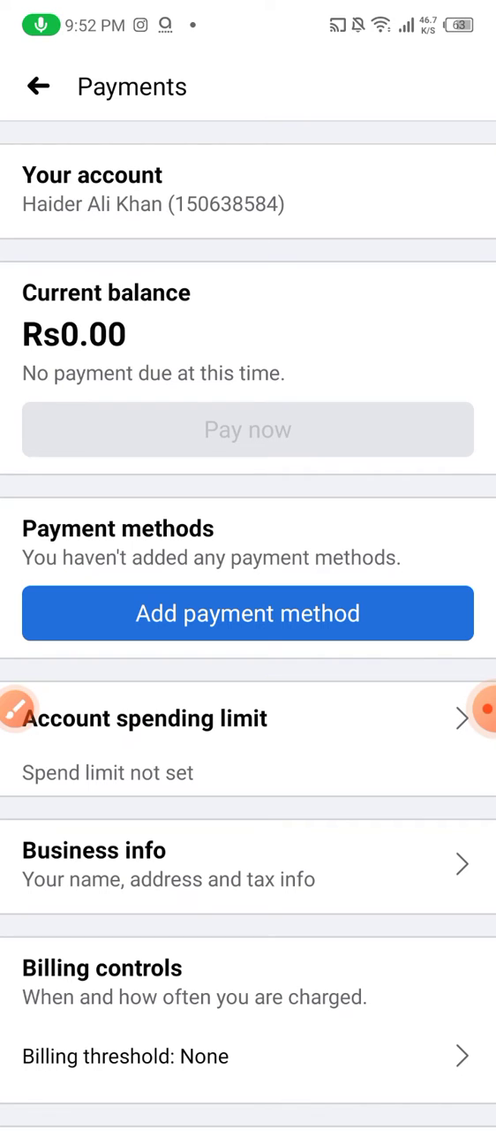
# Step: Continue with Debit or credit card as the payment type and start filling Name on card
pyautogui.scroll(-3)
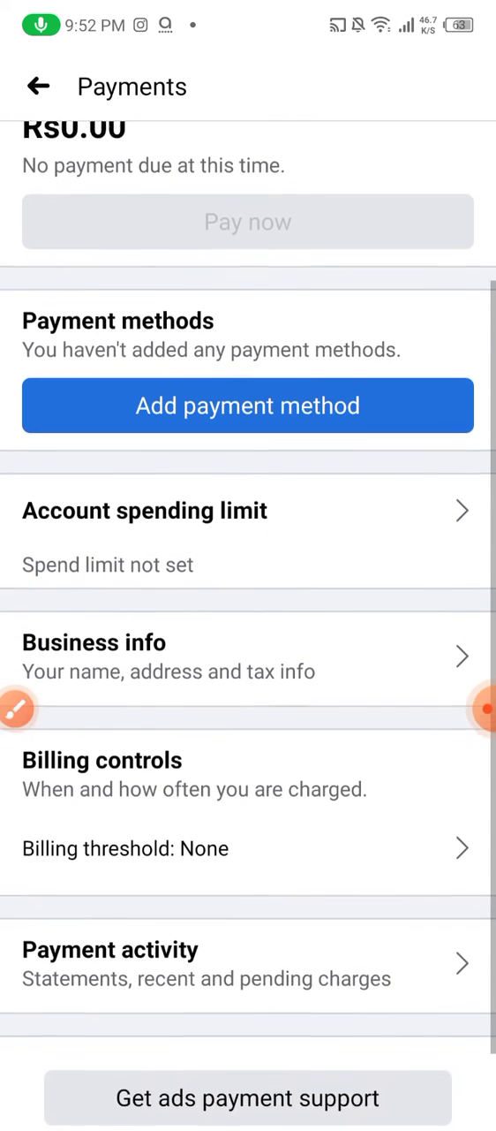
pyautogui.scroll(-3)
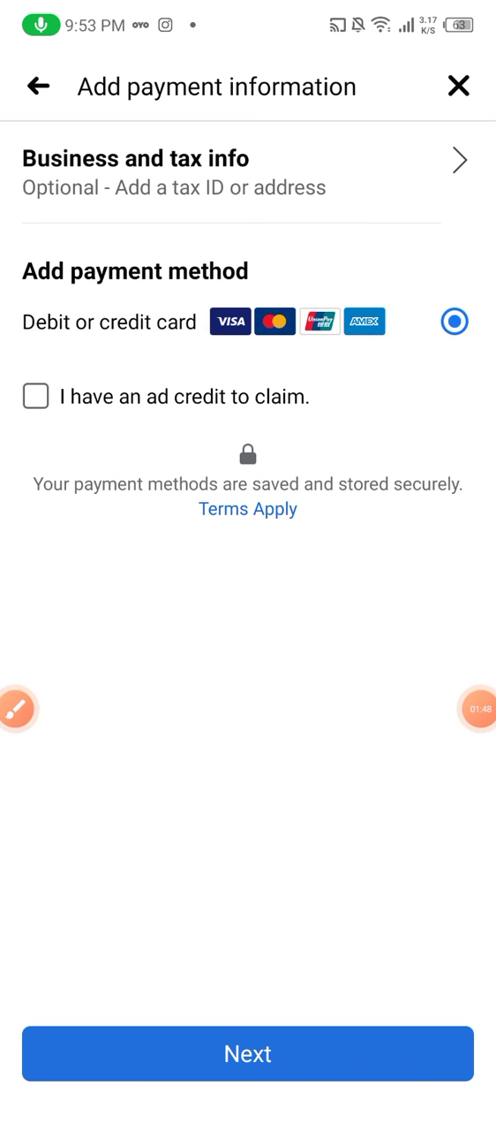
pyautogui.click(248, 1052)
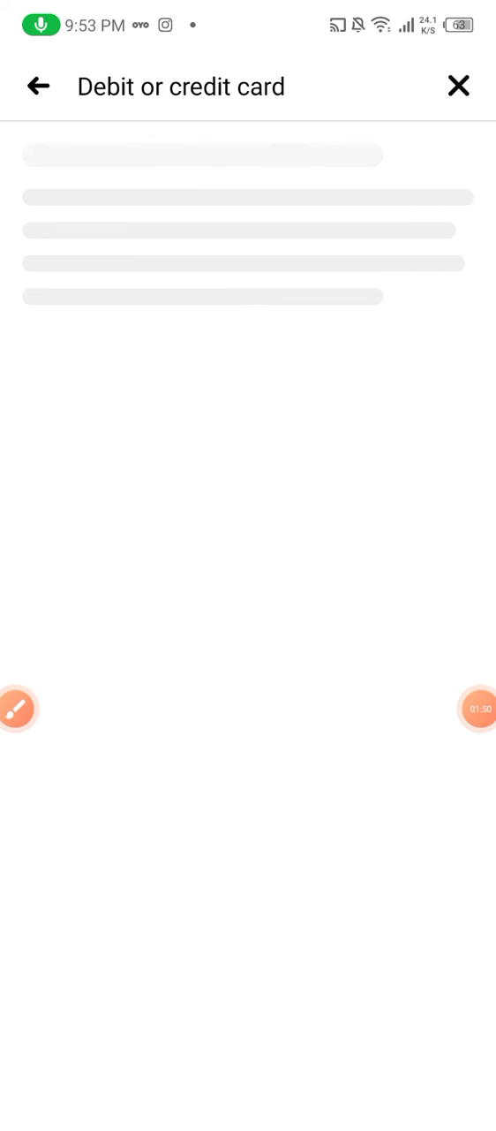
pyautogui.click(242, 238)
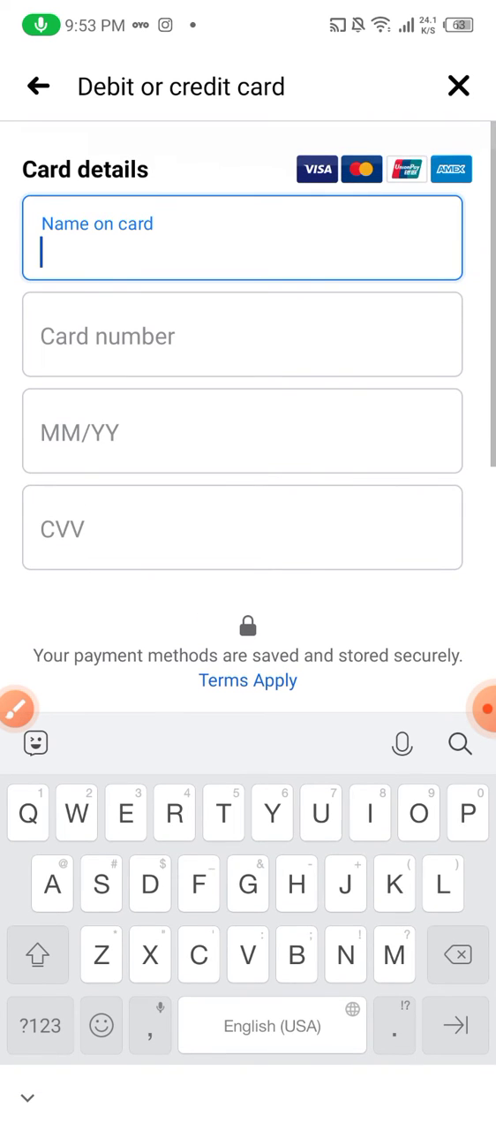